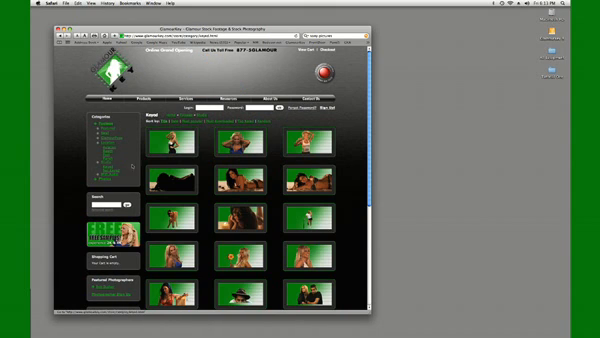
Step: Scroll down the stock-footage gallery of green-screen model clips
scroll(down, 3)
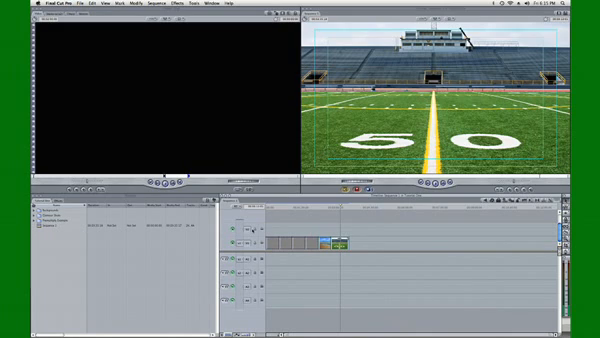
mouse_move(252, 226)
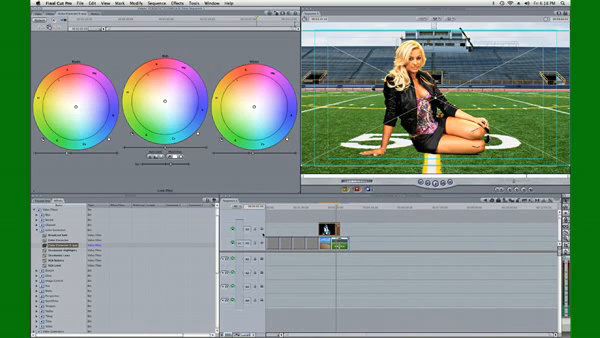
Step: Bring up the Tools menu to reach the colour corrector commands
click(158, 8)
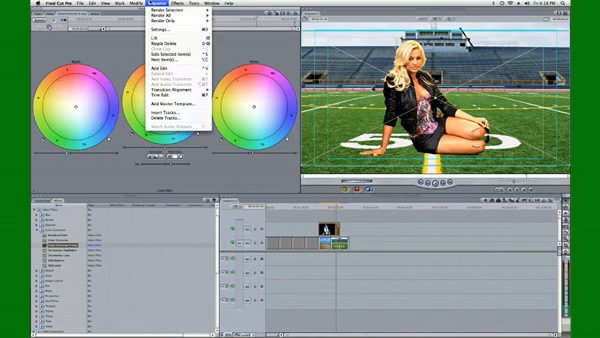